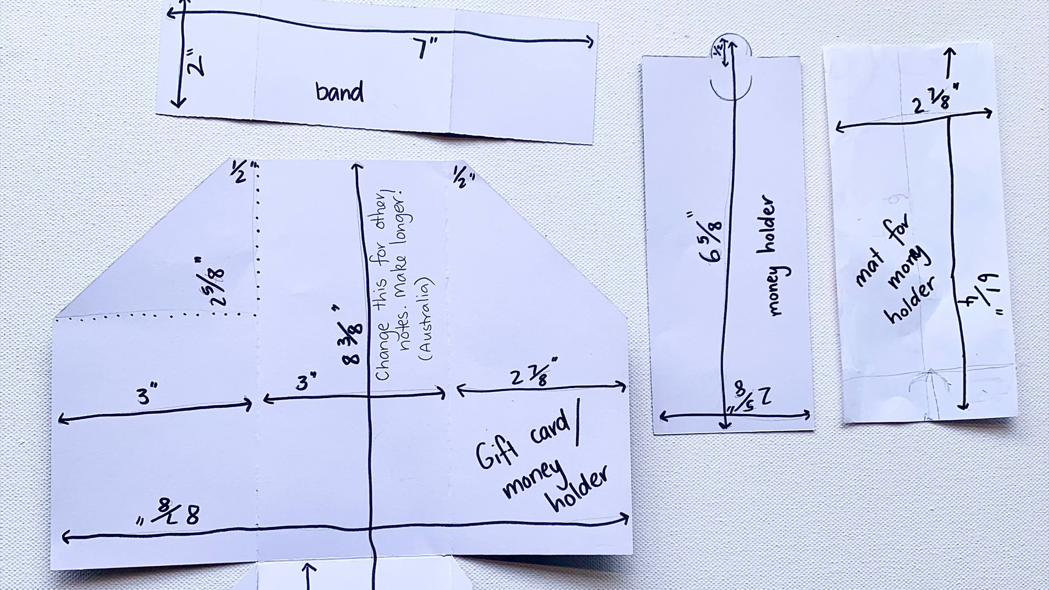
{"action": "scroll", "scroll_direction": "down", "scroll_amount": 3}
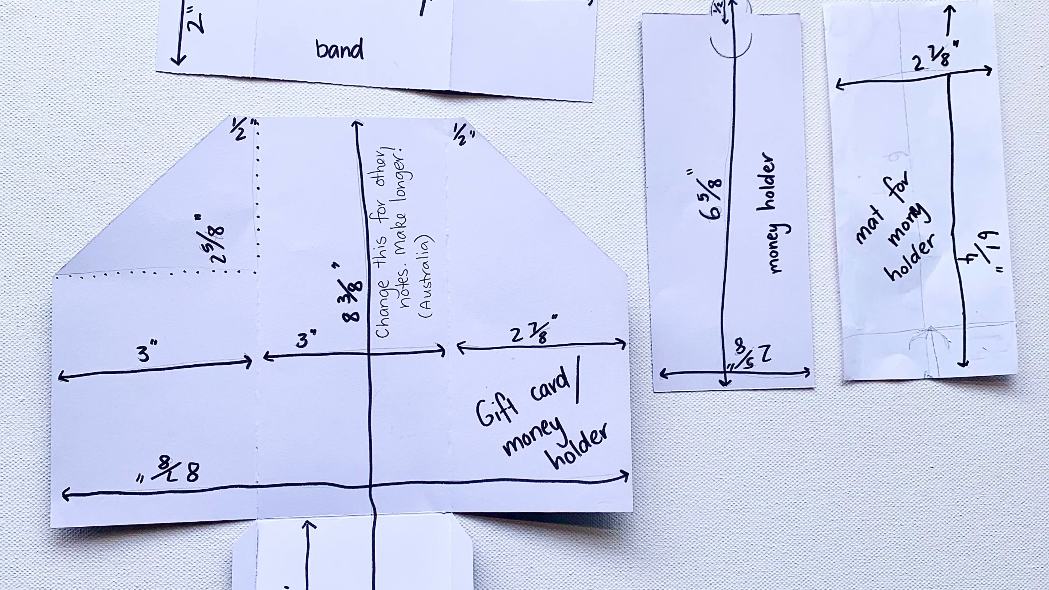